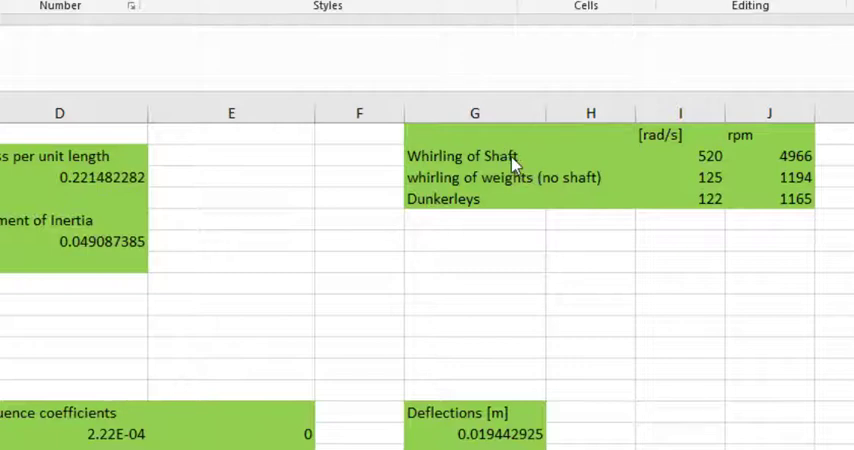
{"action": "mouse_move", "coordinate": [558, 192]}
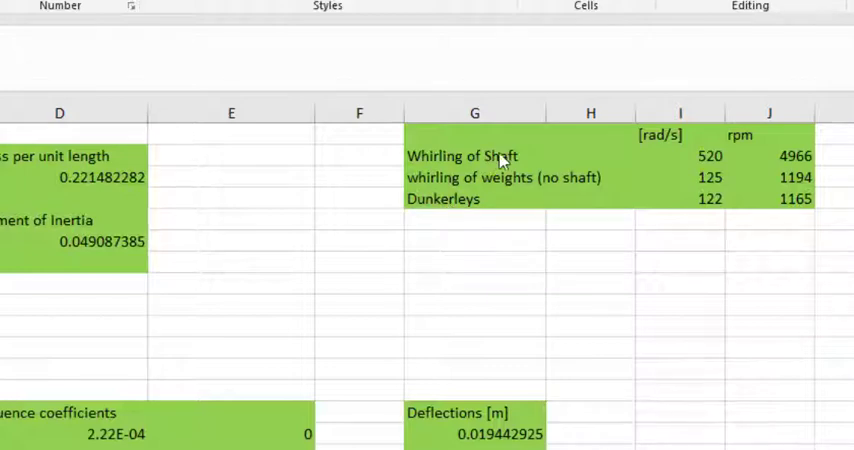
{"action": "mouse_move", "coordinate": [512, 178]}
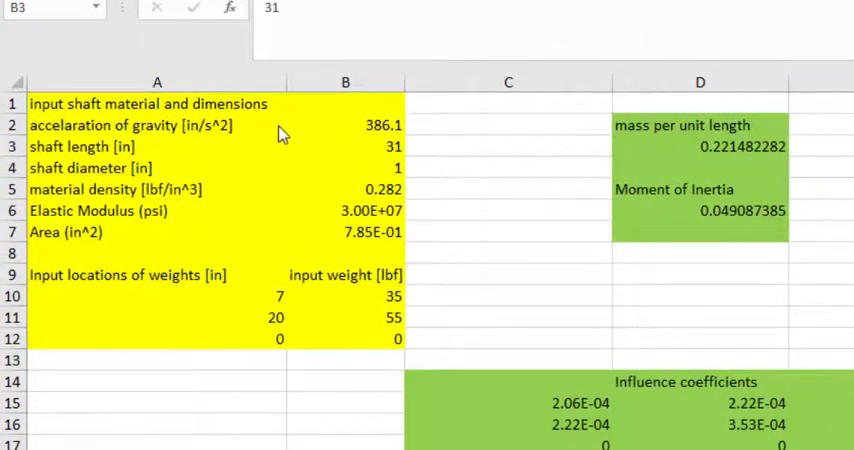
{"action": "mouse_move", "coordinate": [212, 137]}
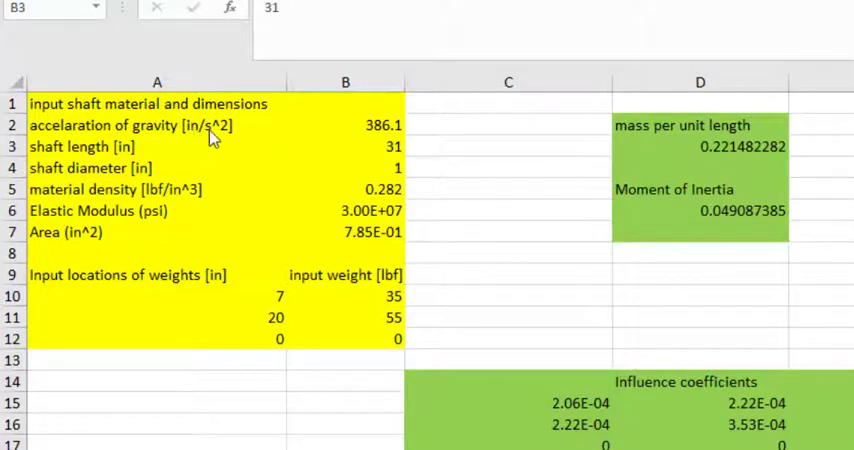
{"action": "mouse_move", "coordinate": [383, 155]}
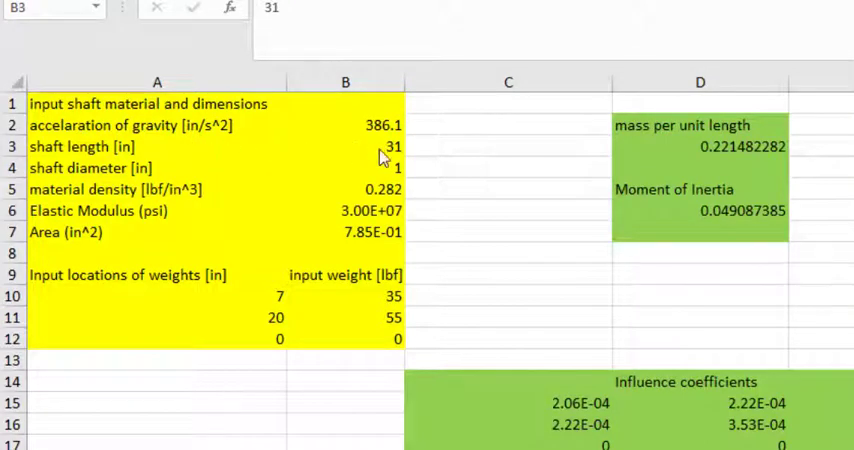
{"action": "mouse_move", "coordinate": [370, 212]}
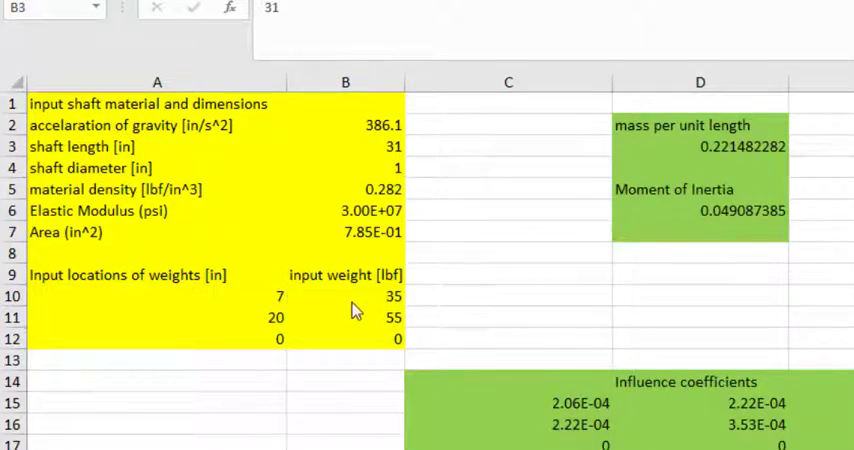
{"action": "mouse_move", "coordinate": [280, 307]}
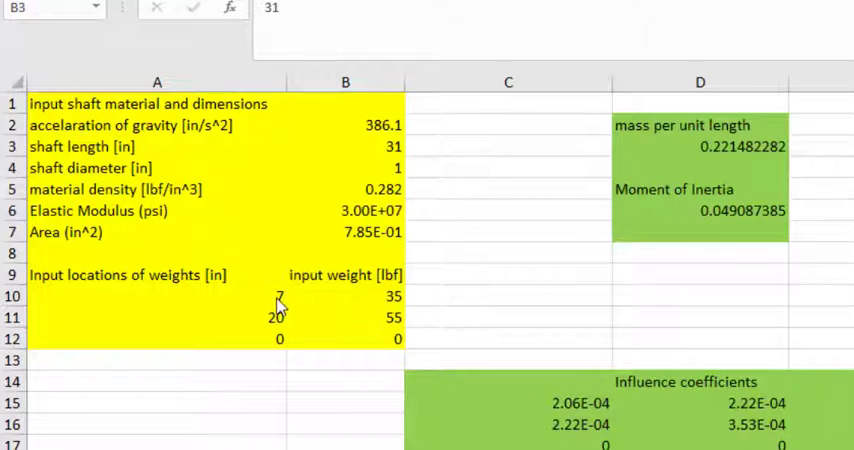
{"action": "mouse_move", "coordinate": [390, 325]}
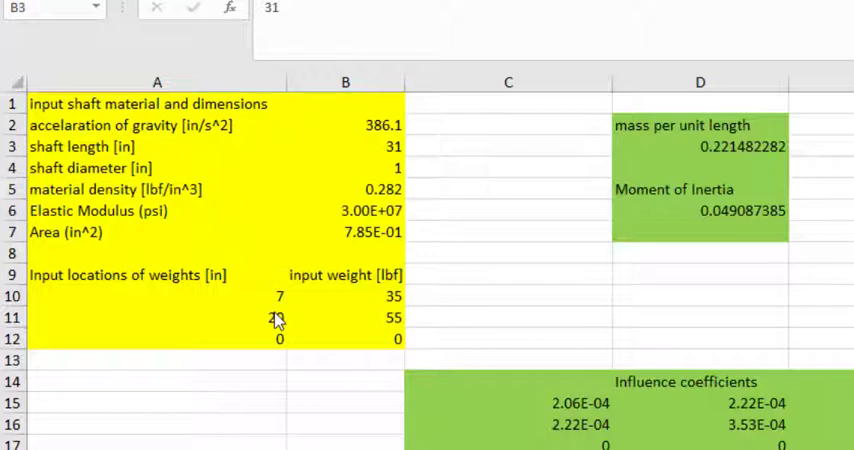
{"action": "type", "text": "20"}
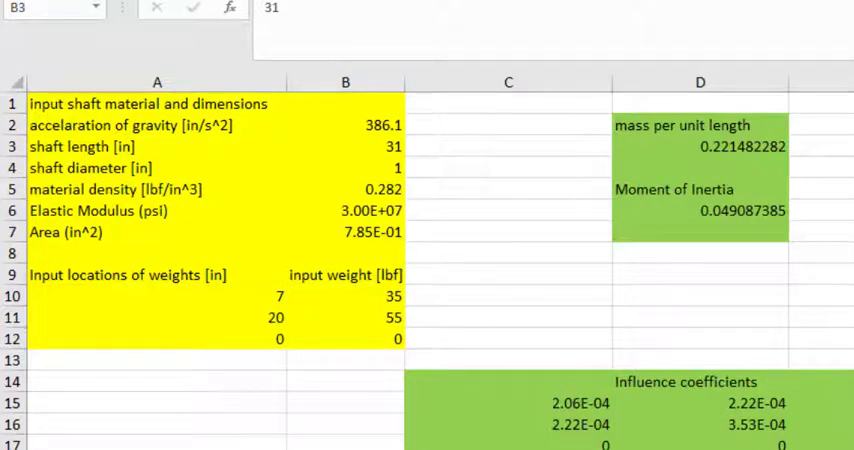
{"action": "scroll", "scroll_direction": "right", "scroll_amount": 3}
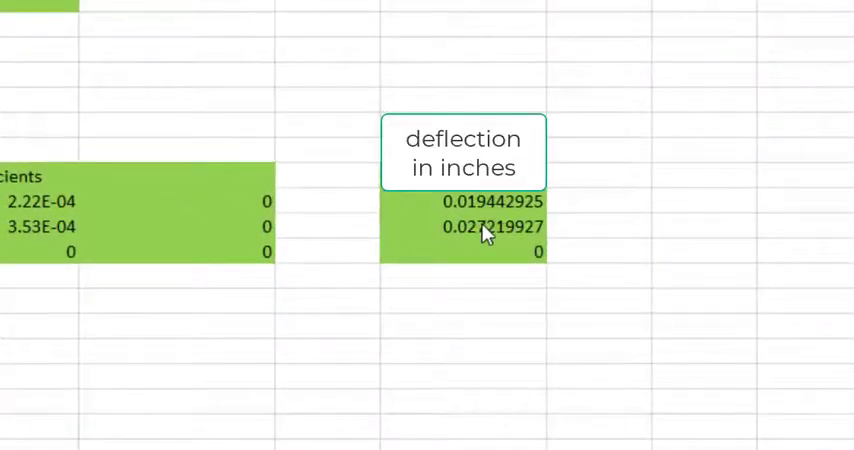
{"action": "mouse_move", "coordinate": [500, 208]}
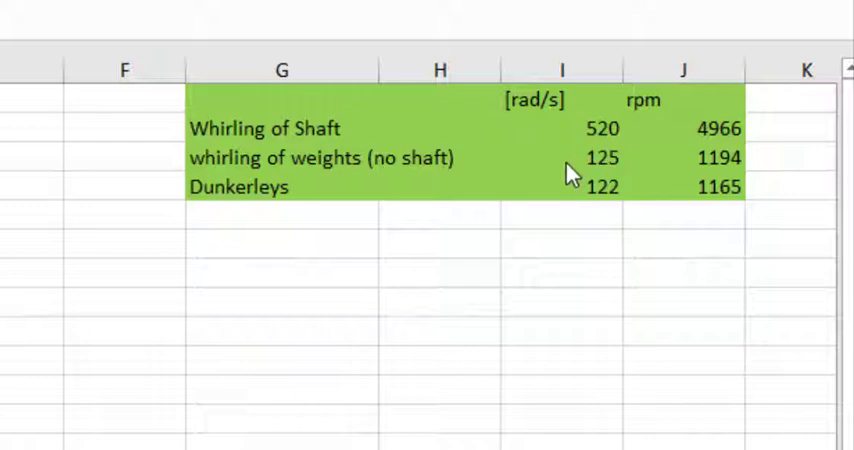
{"action": "mouse_move", "coordinate": [595, 178]}
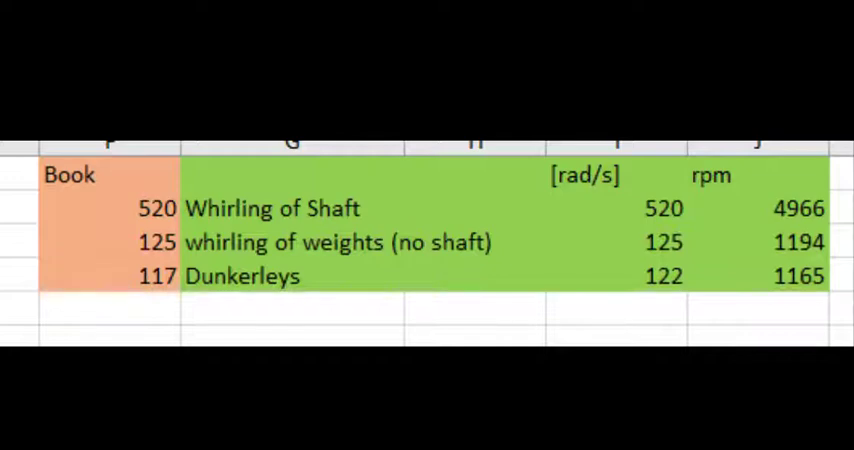
{"action": "mouse_move", "coordinate": [278, 202]}
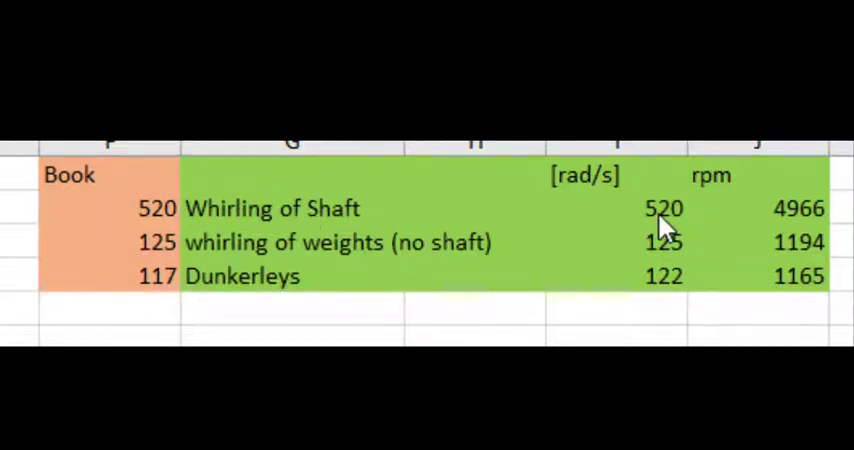
{"action": "mouse_move", "coordinate": [330, 265]}
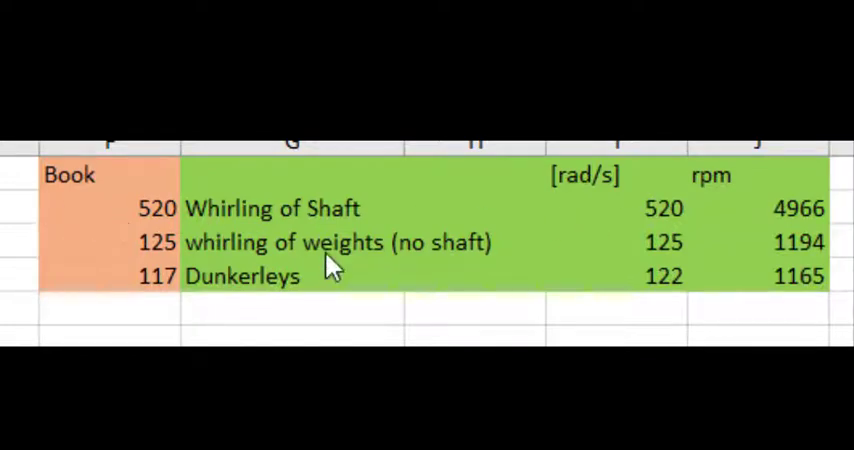
{"action": "mouse_move", "coordinate": [705, 253]}
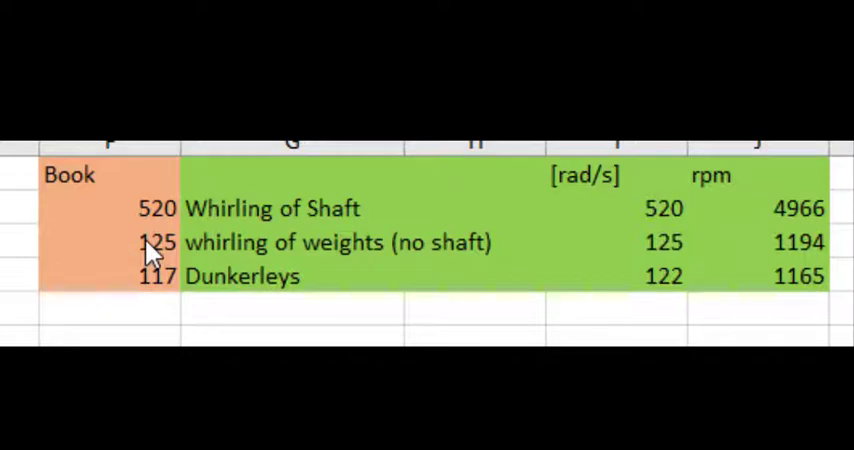
{"action": "mouse_move", "coordinate": [295, 222]}
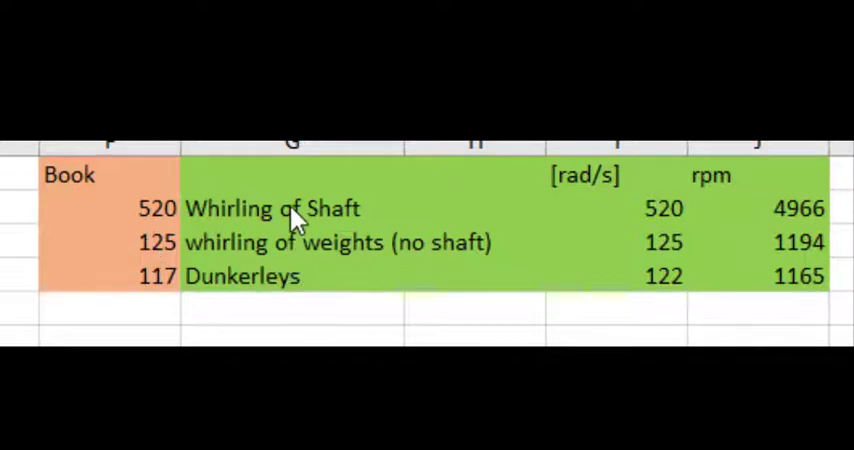
{"action": "mouse_move", "coordinate": [690, 285]}
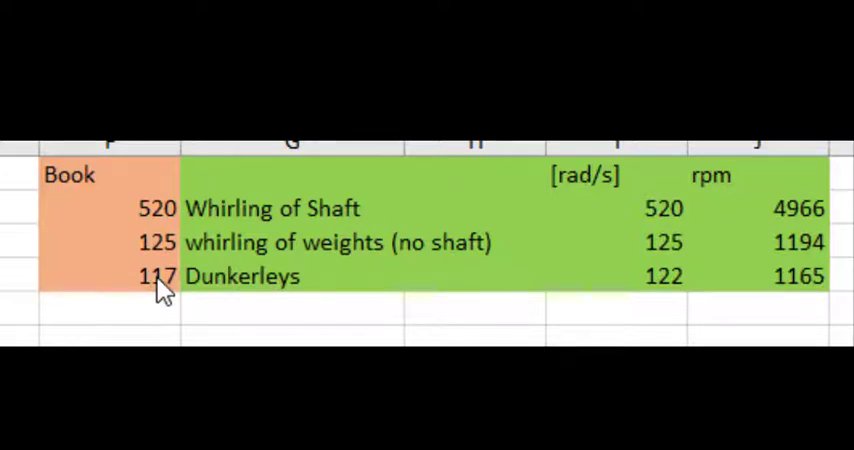
{"action": "mouse_move", "coordinate": [475, 270]}
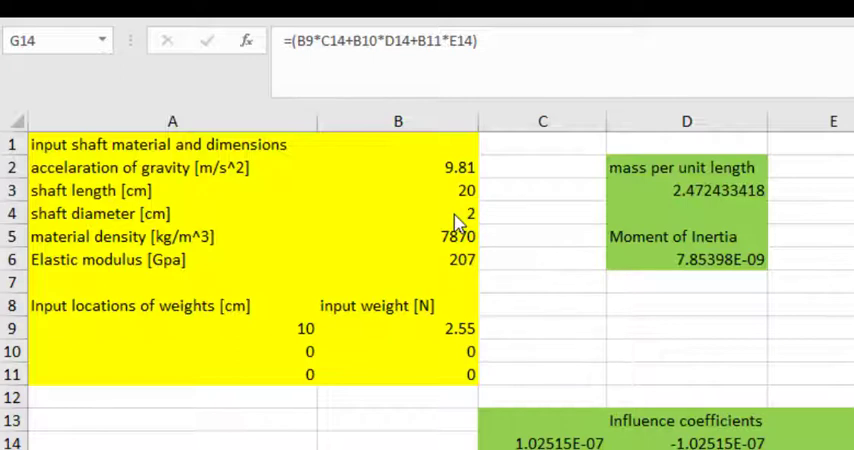
{"action": "mouse_move", "coordinate": [441, 248]}
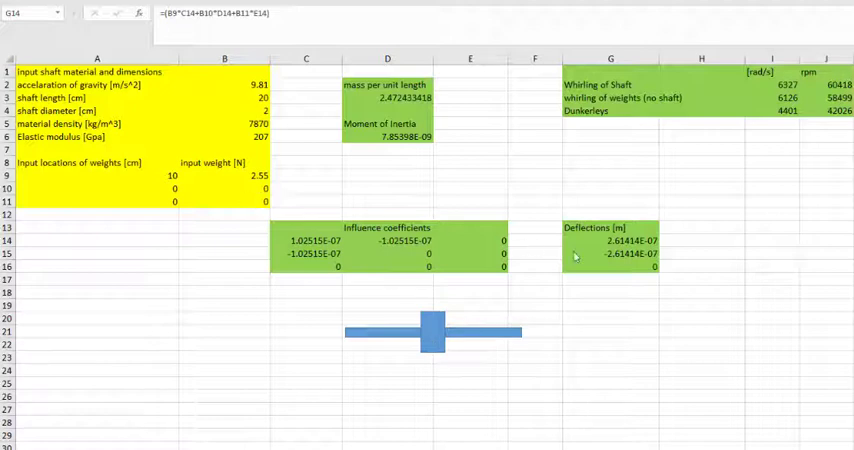
{"action": "mouse_move", "coordinate": [620, 247]}
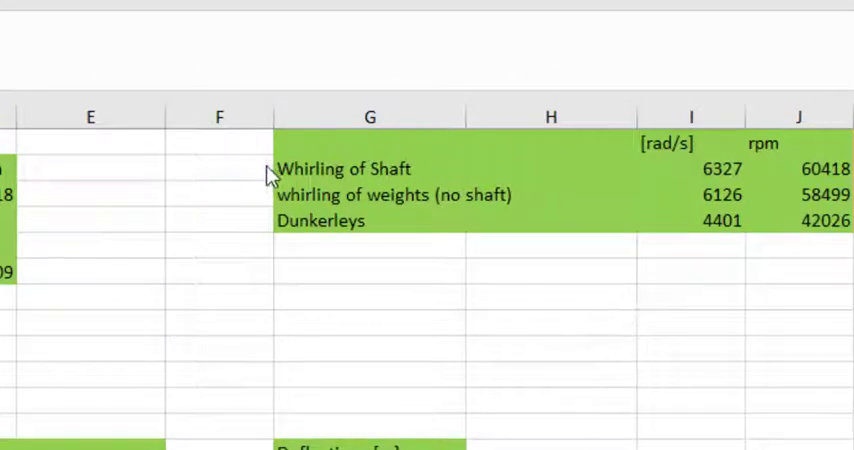
{"action": "mouse_move", "coordinate": [735, 180]}
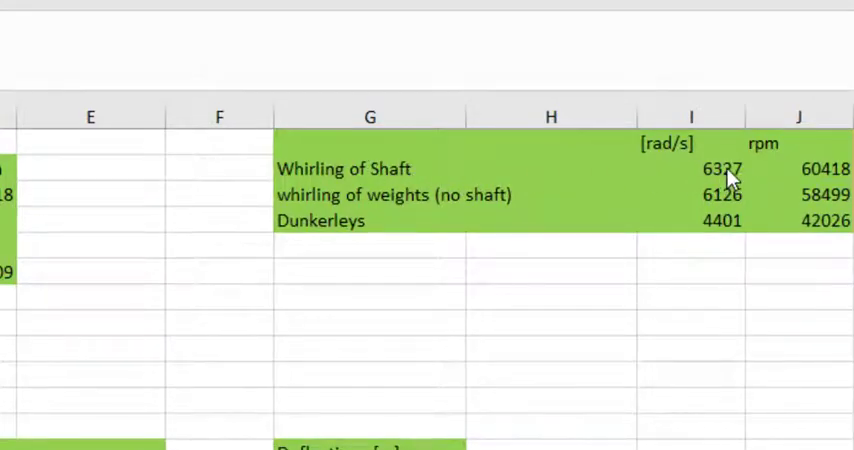
{"action": "mouse_move", "coordinate": [727, 199]}
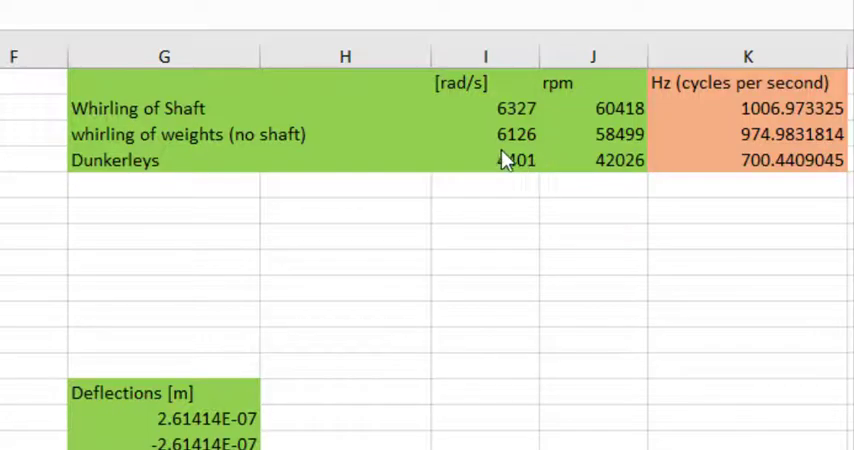
{"action": "mouse_move", "coordinate": [752, 228]}
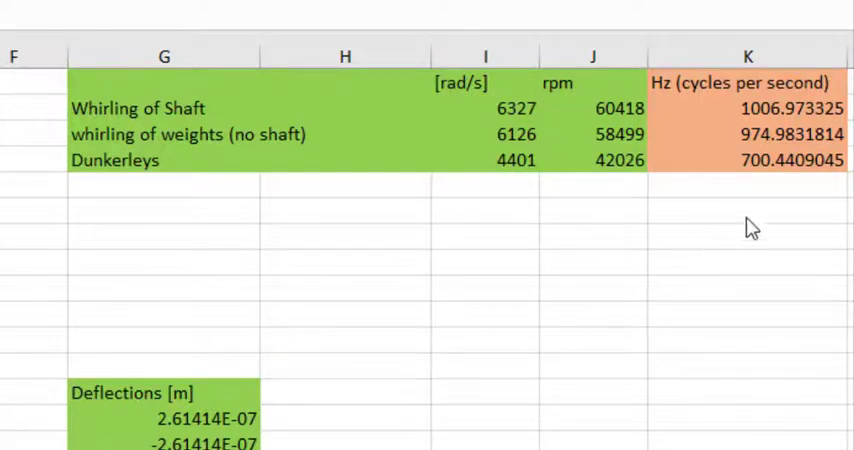